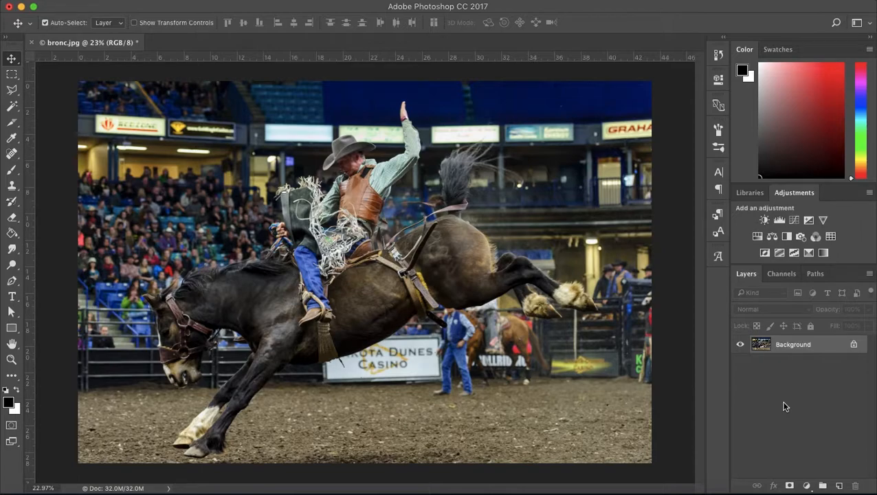
{"action": "mouse_move", "coordinate": [808, 352]}
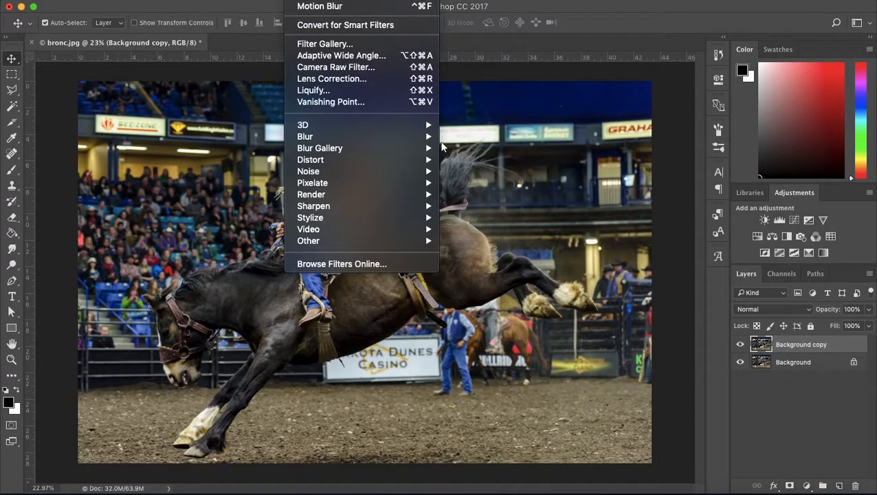
{"action": "mouse_move", "coordinate": [305, 136]}
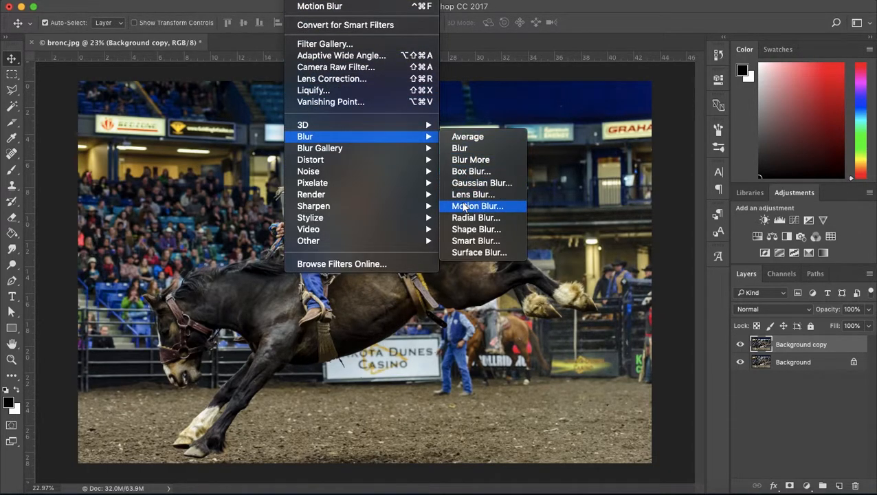
Apply a Motion Blur of 25° angle and 100 px distance to the background copy
{"action": "left_click", "coordinate": [477, 206]}
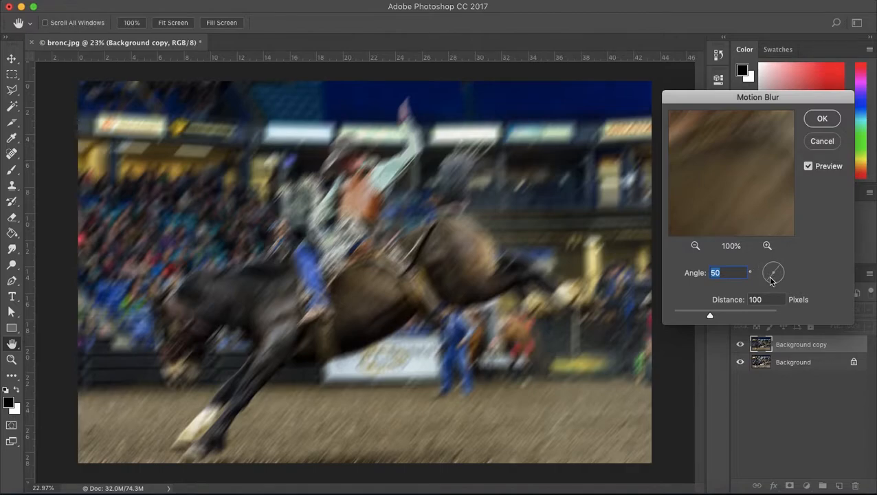
{"action": "left_click_drag", "start_coordinate": [777, 266], "coordinate": [769, 284]}
{"action": "type", "text": "25"}
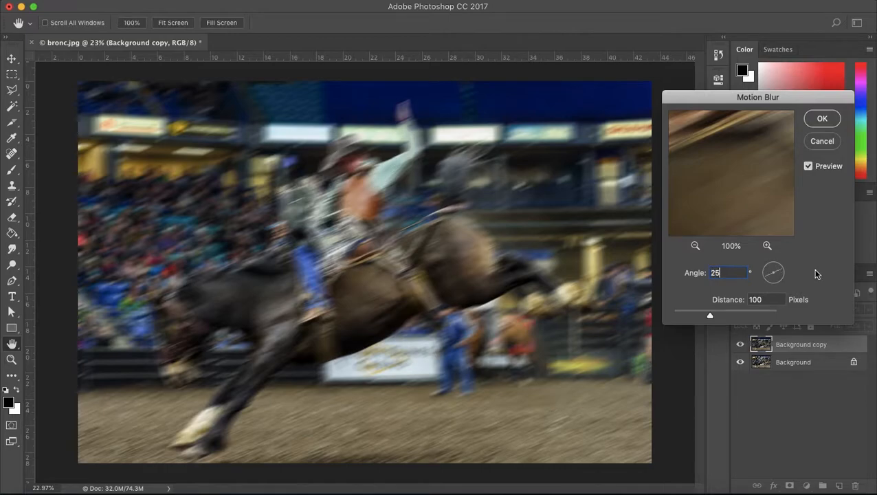
{"action": "mouse_move", "coordinate": [712, 319]}
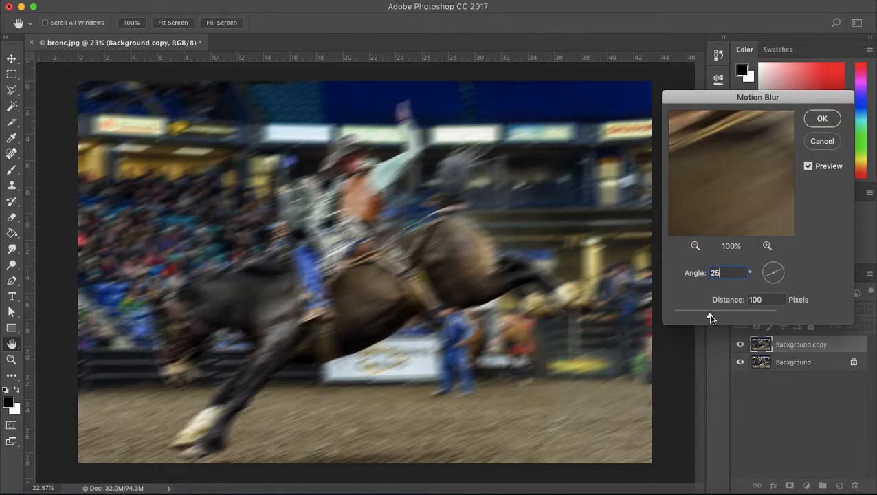
{"action": "left_click_drag", "start_coordinate": [715, 311], "coordinate": [700, 310]}
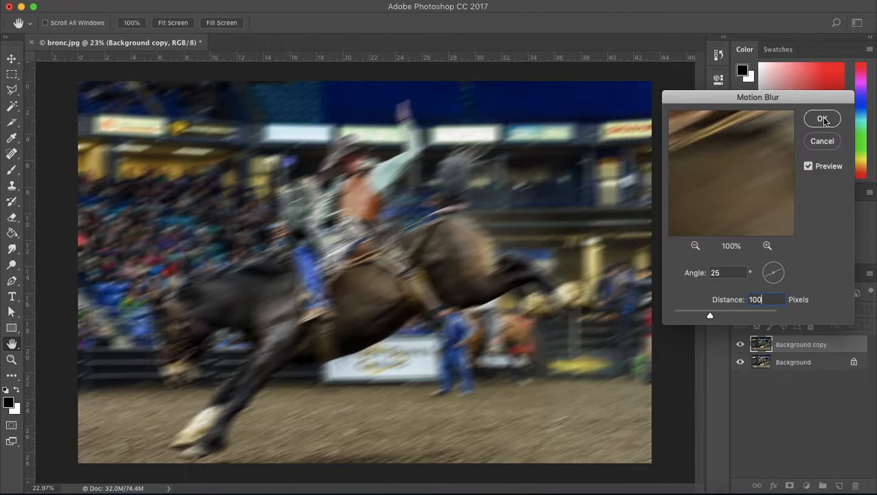
{"action": "left_click", "coordinate": [821, 118]}
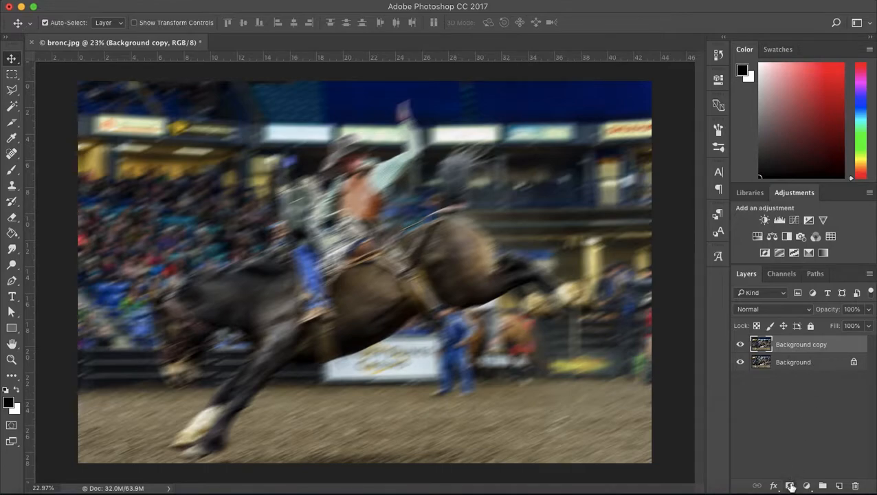
Add a layer mask to the blurred copy and ready a black brush to paint the rider and horse
{"action": "left_click", "coordinate": [790, 487]}
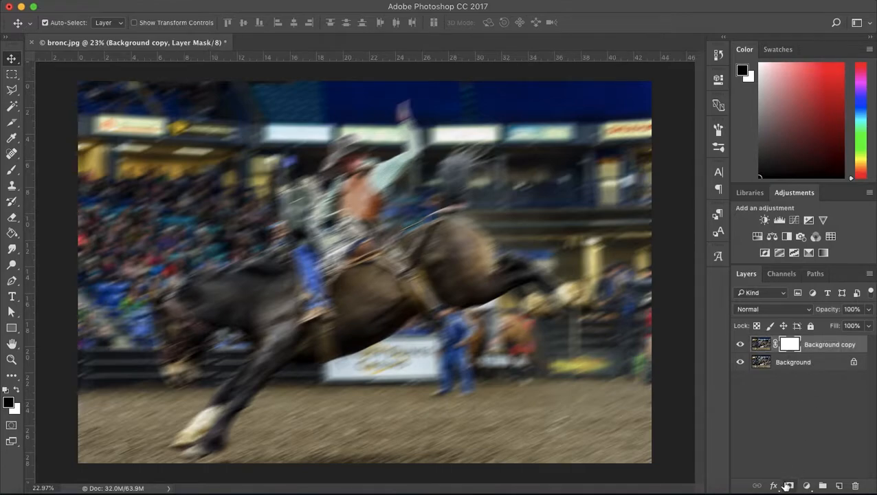
{"action": "left_click", "coordinate": [11, 170]}
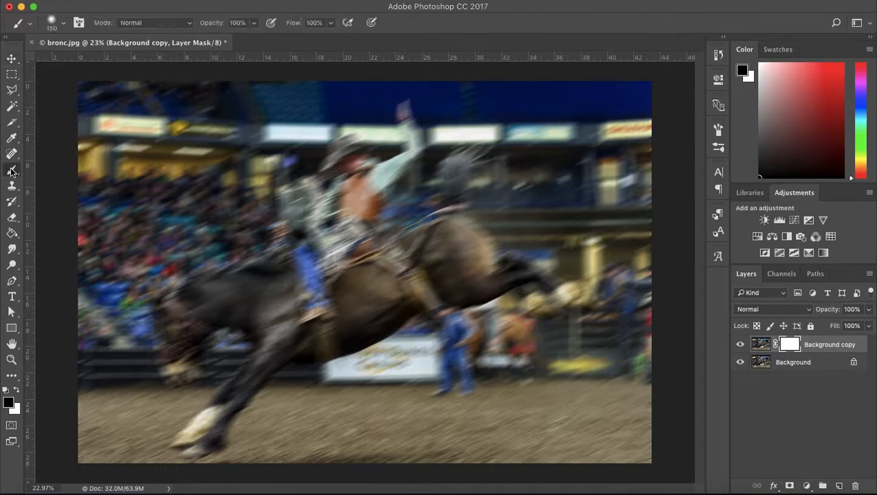
{"action": "mouse_move", "coordinate": [679, 377]}
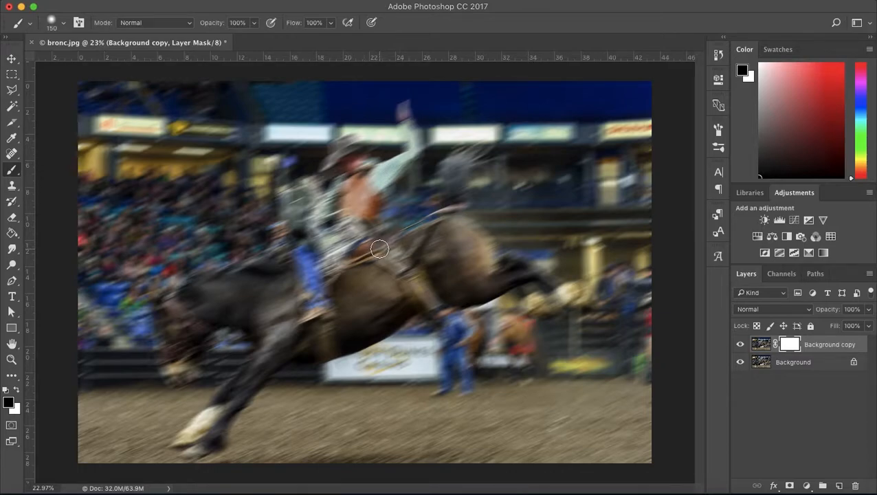
{"action": "mouse_move", "coordinate": [453, 247]}
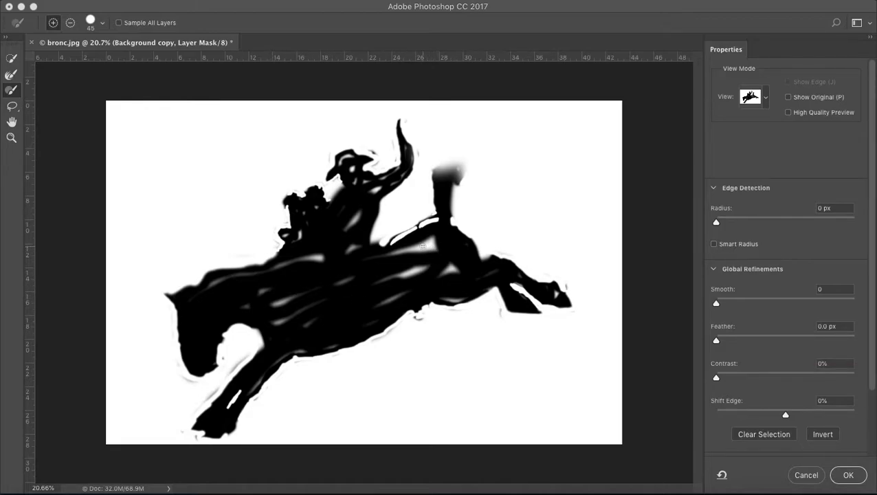
Refine the mask with a 1.5 px feather and clean the edges along the horse's back and rider
{"action": "left_click", "coordinate": [848, 475]}
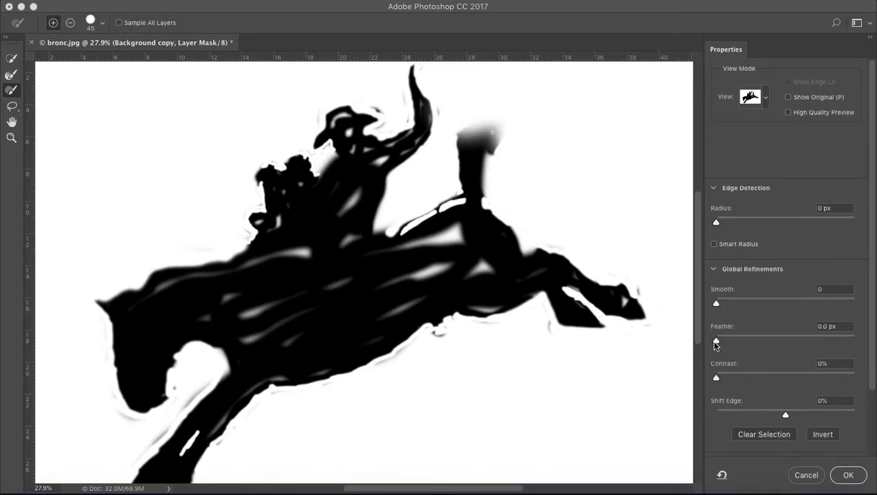
{"action": "left_click_drag", "start_coordinate": [715, 341], "coordinate": [727, 340]}
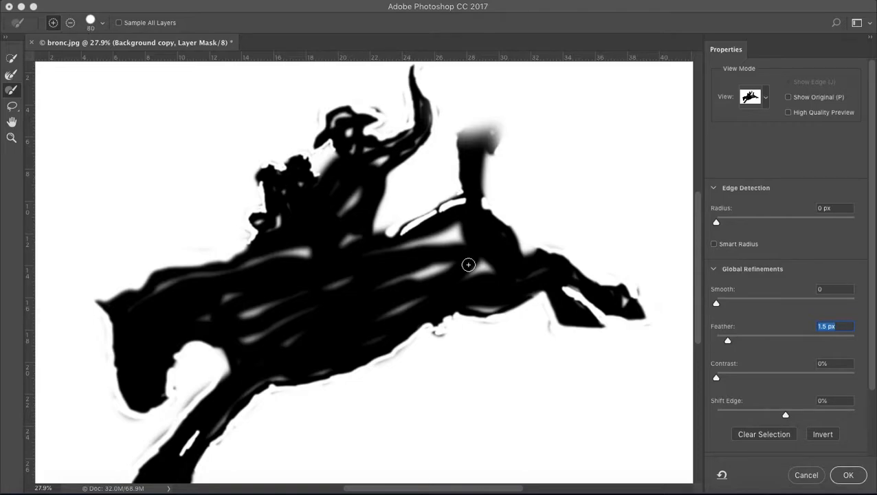
{"action": "left_click", "coordinate": [475, 264]}
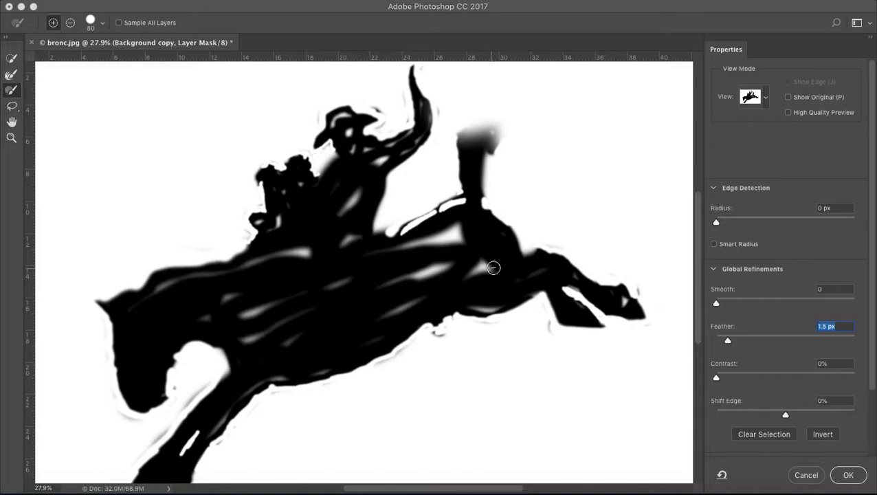
{"action": "mouse_move", "coordinate": [470, 275]}
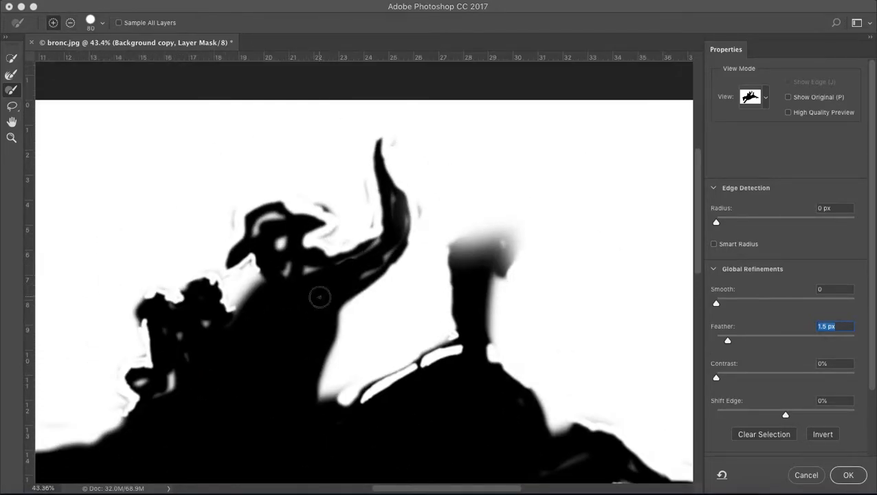
{"action": "left_click_drag", "start_coordinate": [319, 297], "coordinate": [382, 242]}
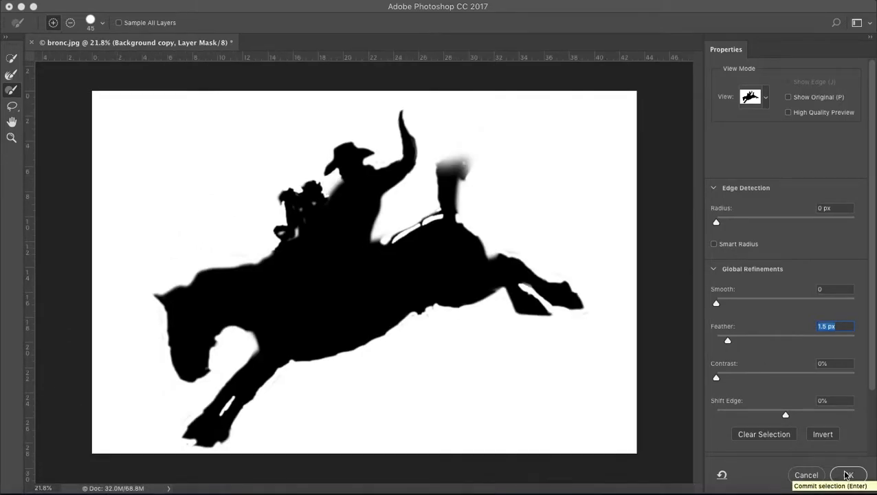
Commit the refined mask so rider and horse stay sharp over the blurred arena
{"action": "left_click", "coordinate": [848, 475]}
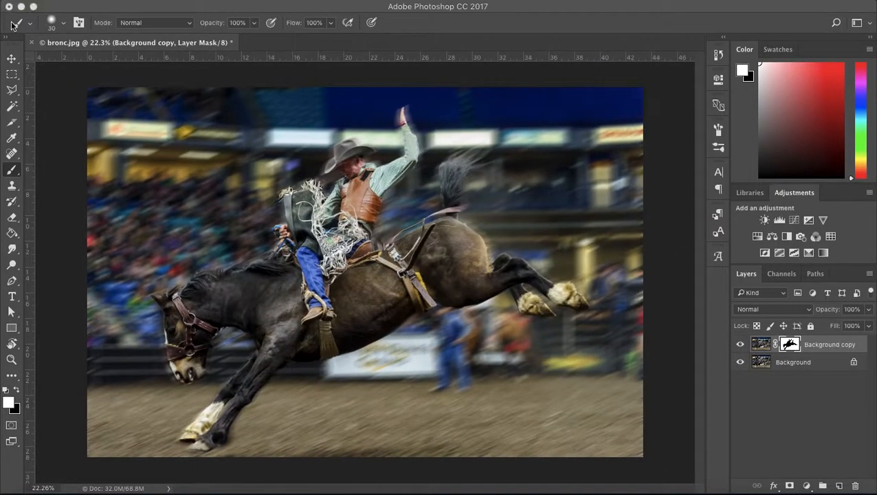
{"action": "left_click", "coordinate": [11, 58]}
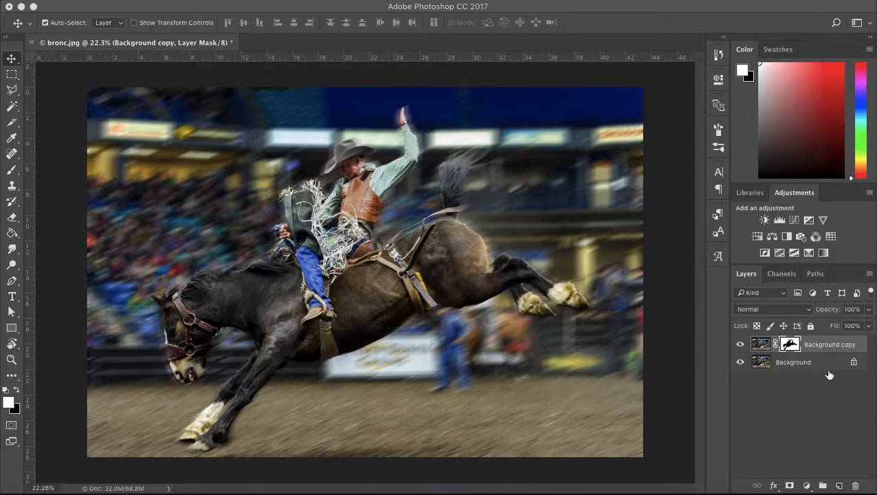
{"action": "mouse_move", "coordinate": [828, 397]}
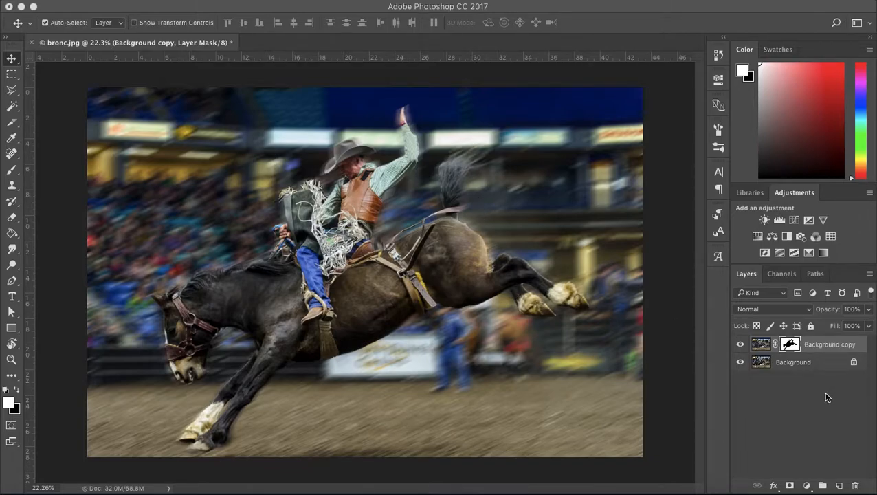